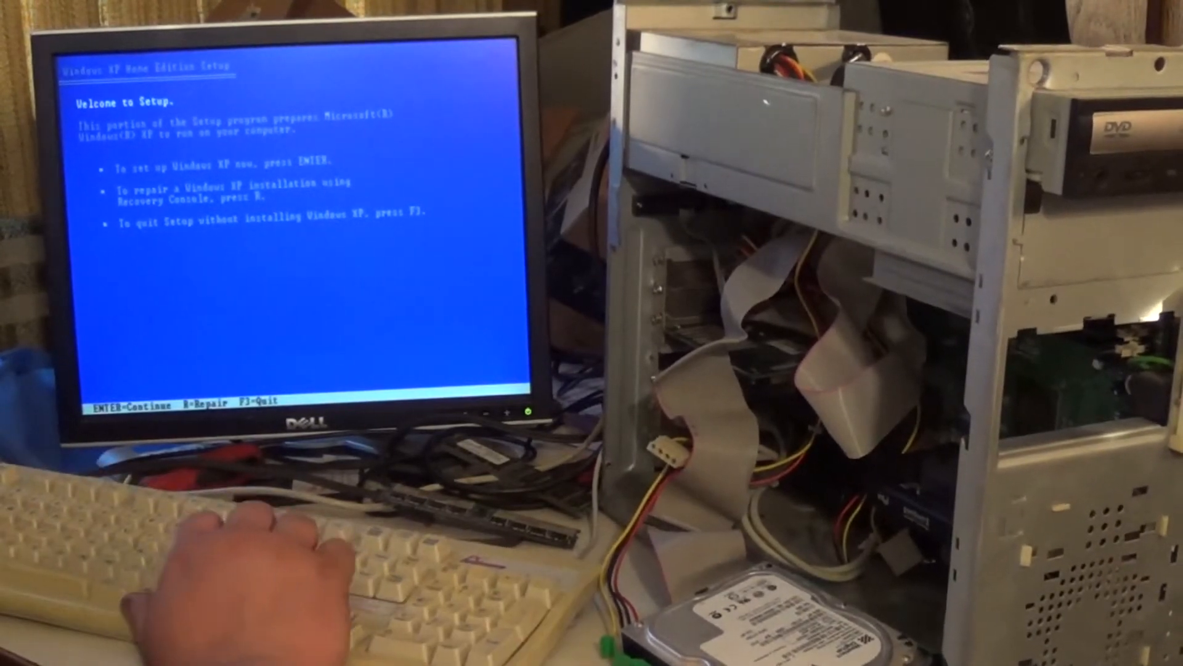
- Choose to set up Windows XP now from the Welcome to Setup screen
key(enter)
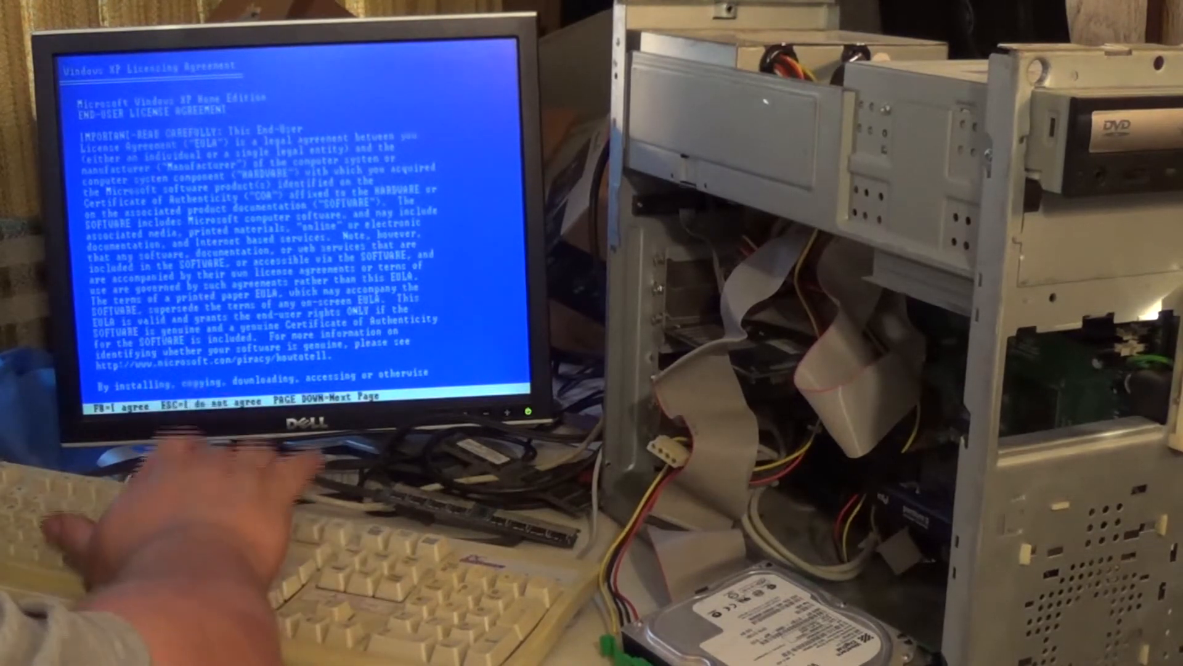
- Agree to the Windows XP Home Edition license agreement with F8
key(f8)
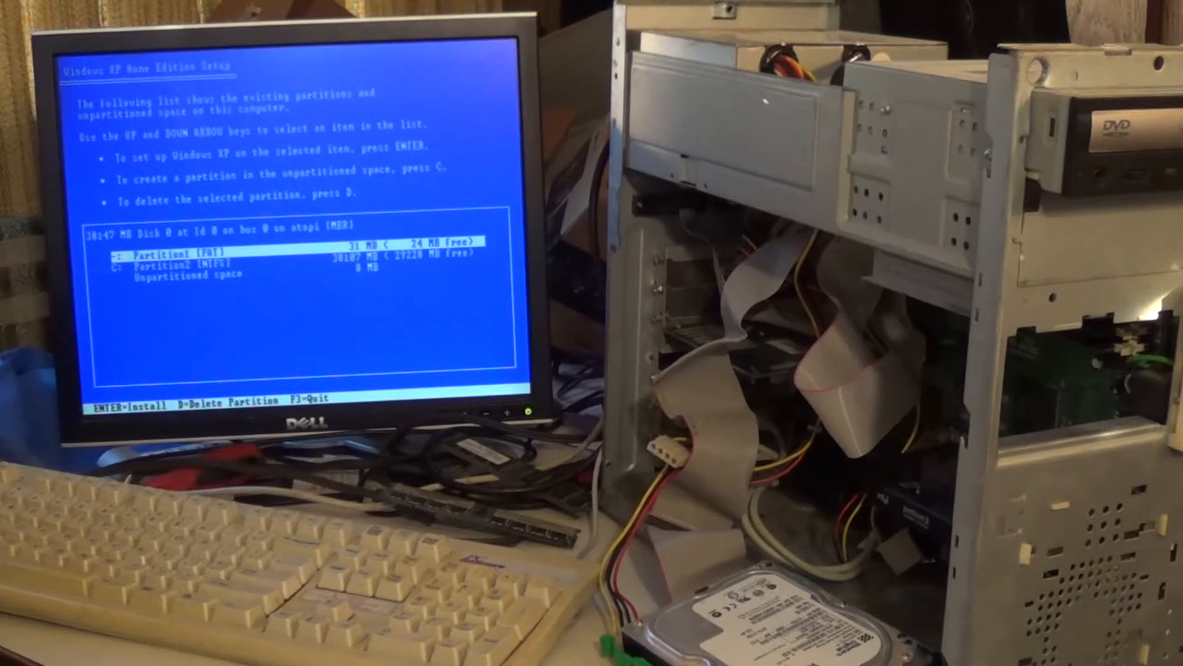
- Install on C: Partition2, choosing Format using NTFS and confirming the format warning
key(down)
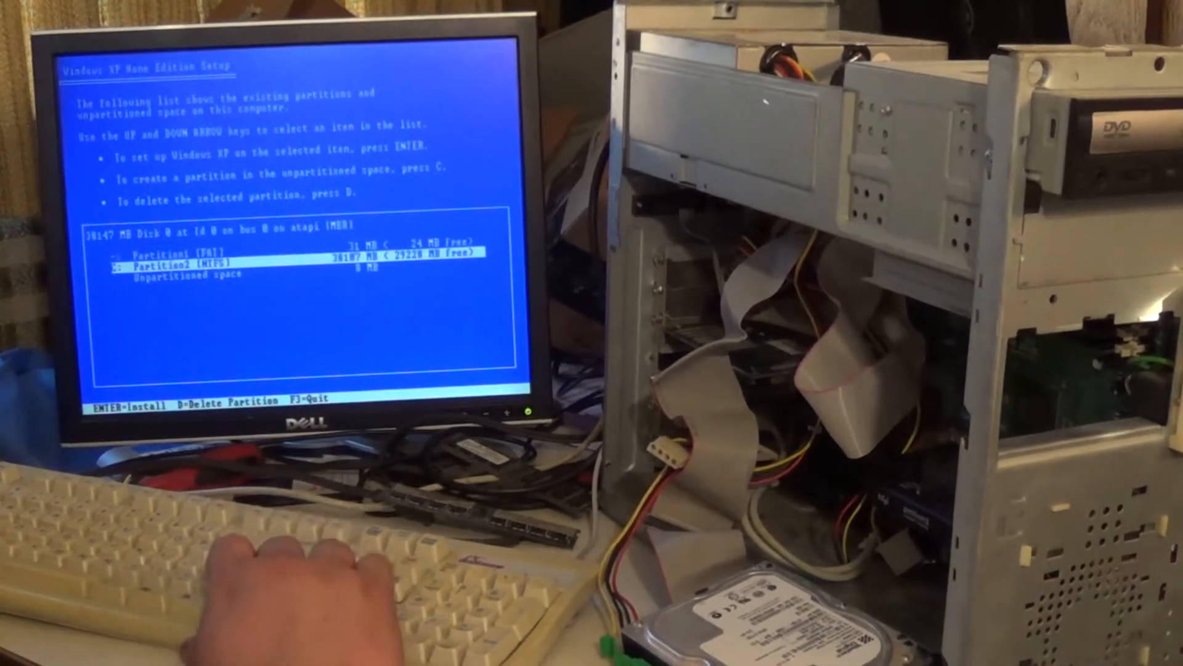
key(enter)
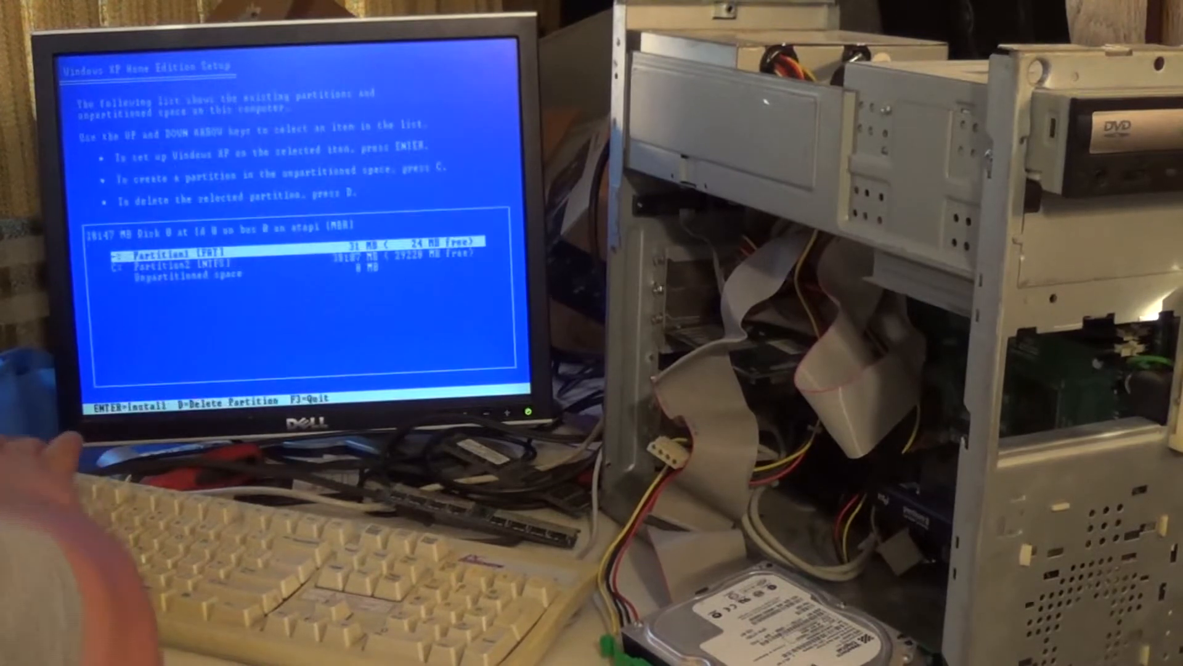
key(down)
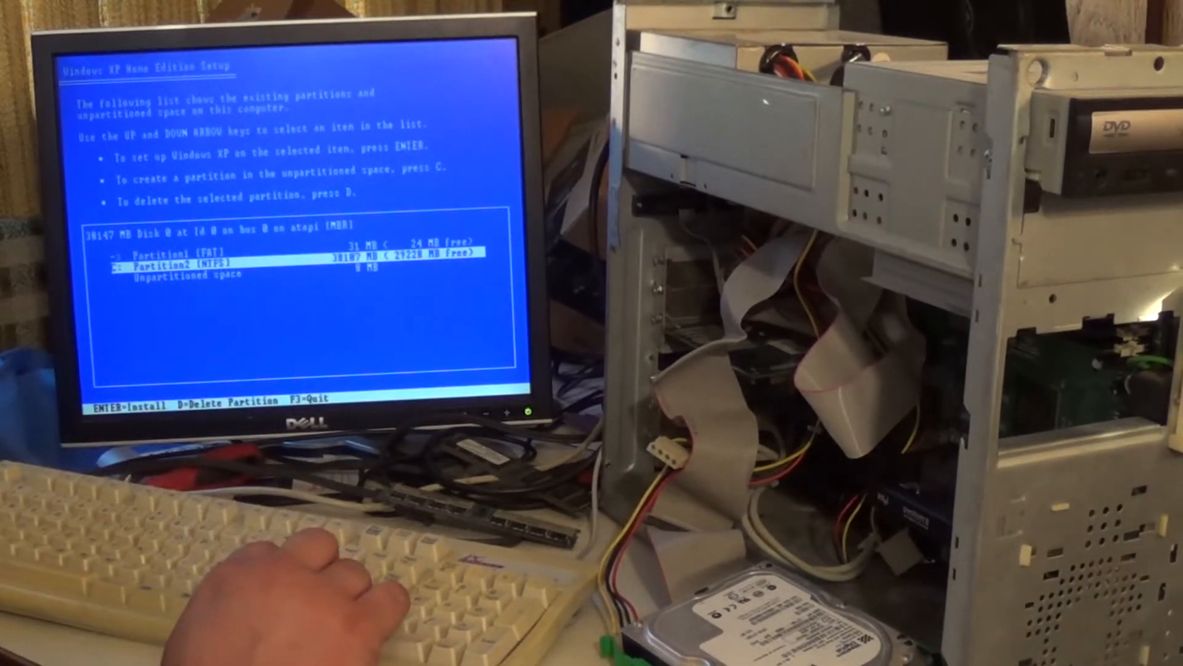
key(enter)
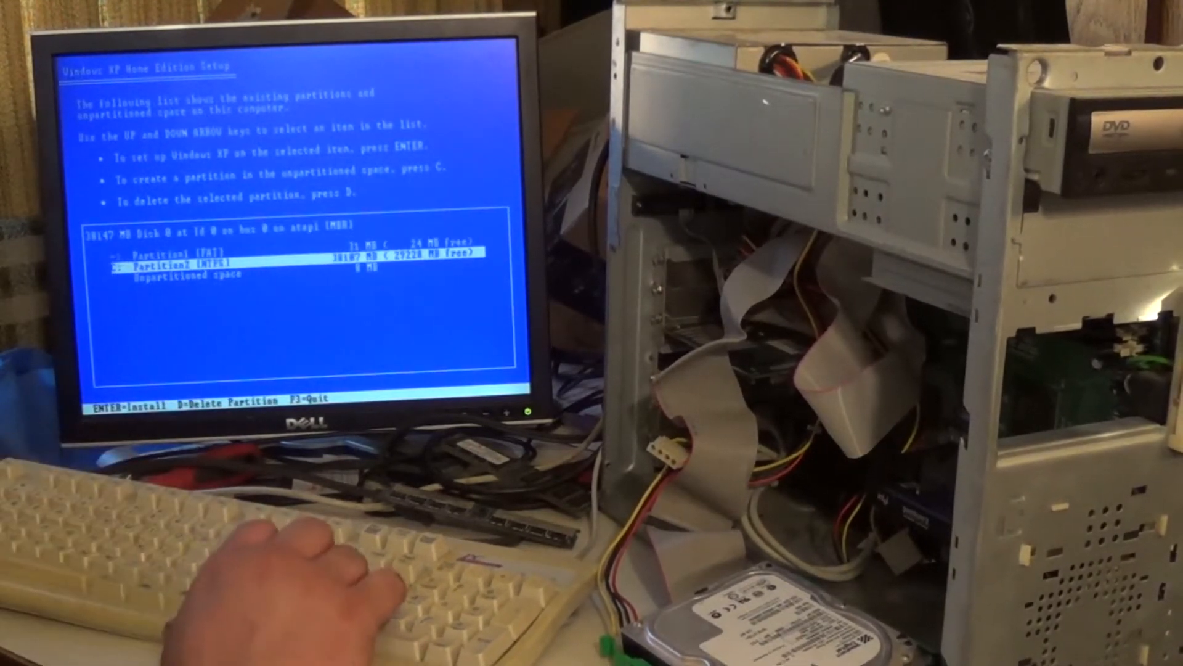
key(up)
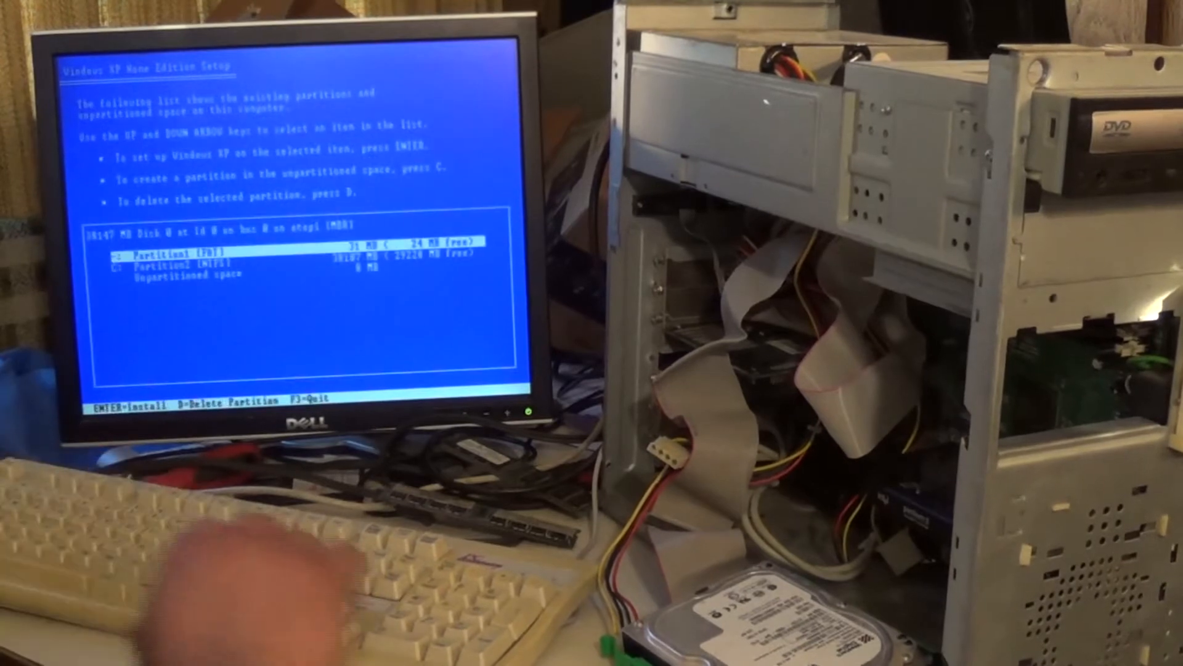
key(down)
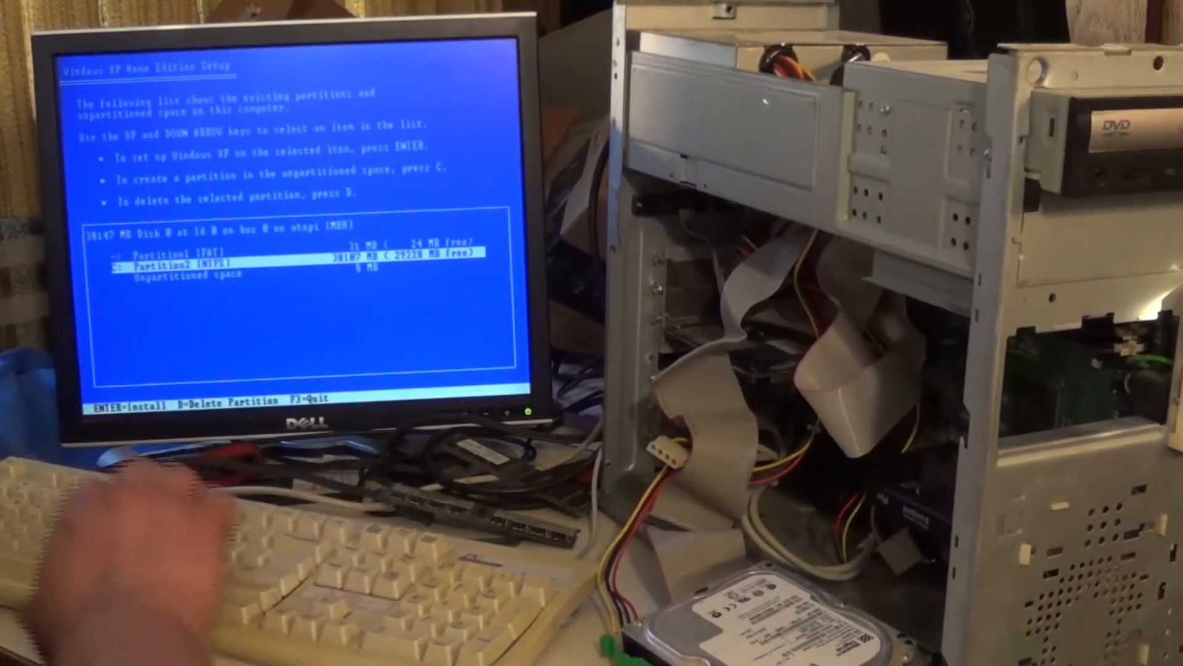
key(enter)
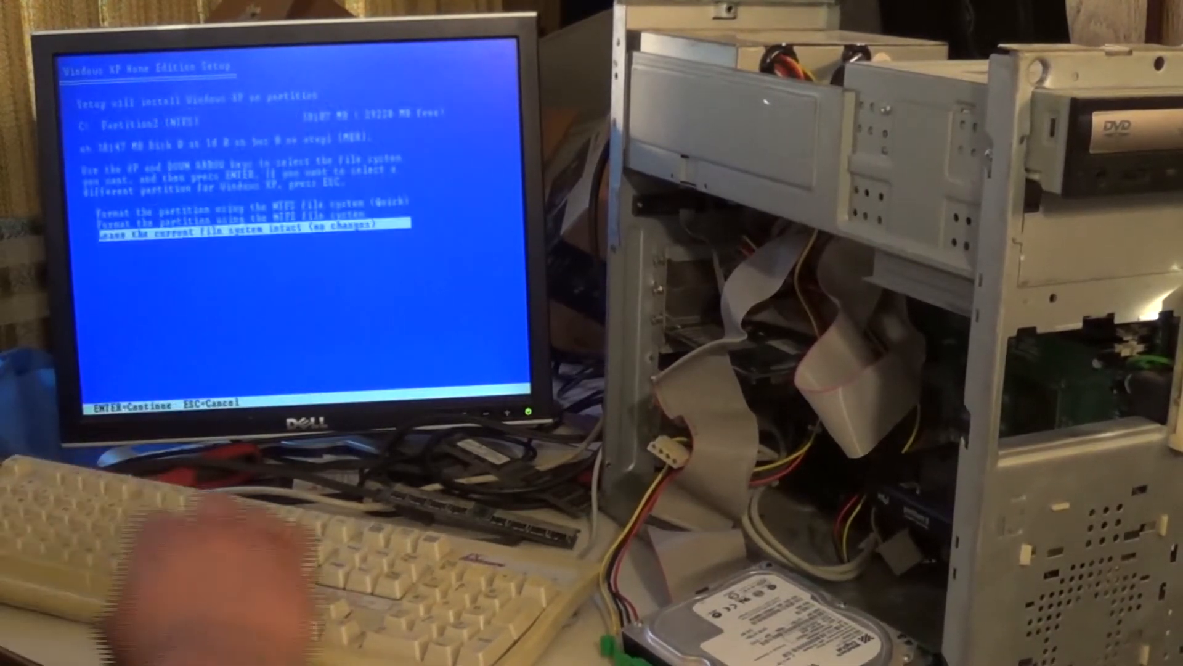
key(enter)
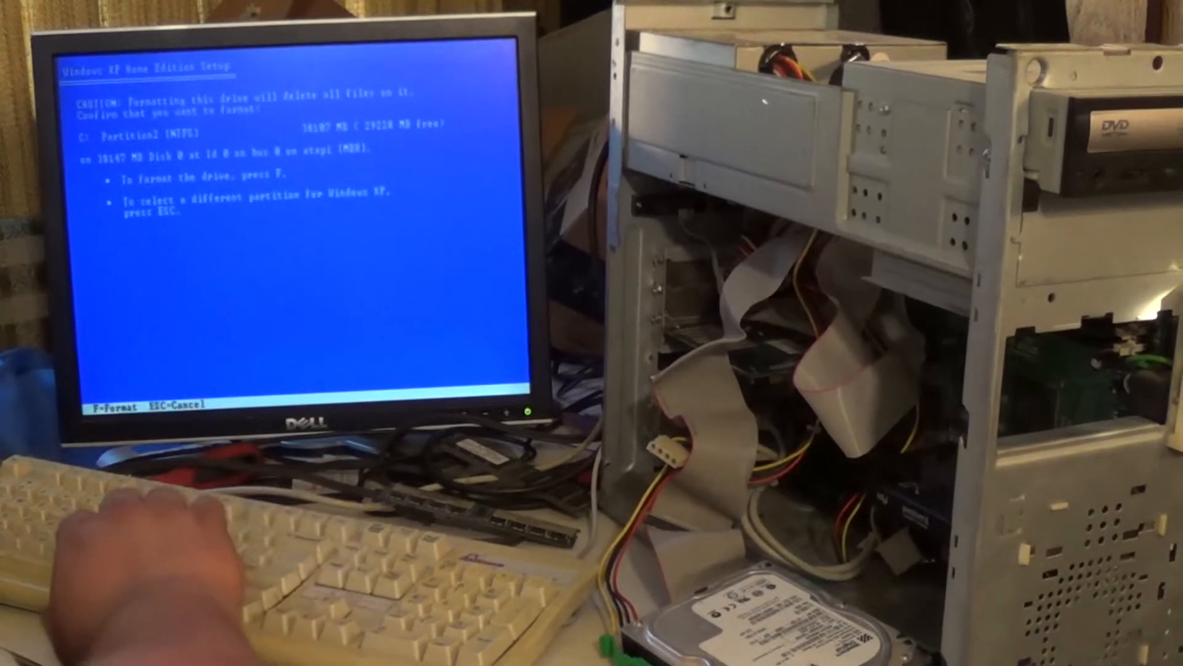
key(f)
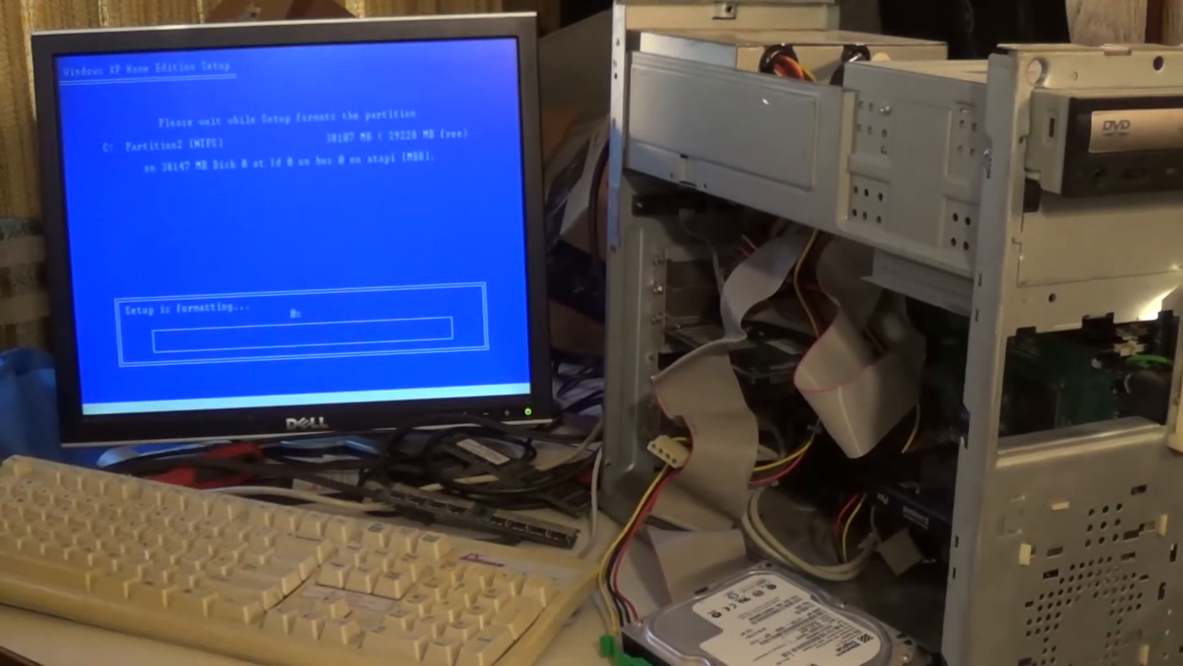